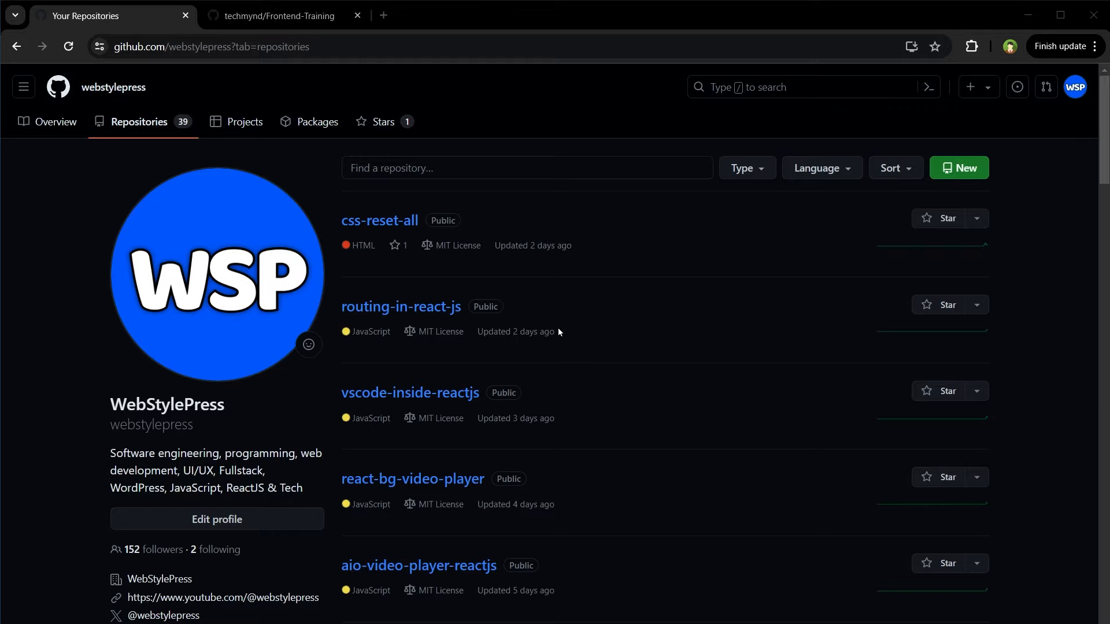
mouse_move(460, 289)
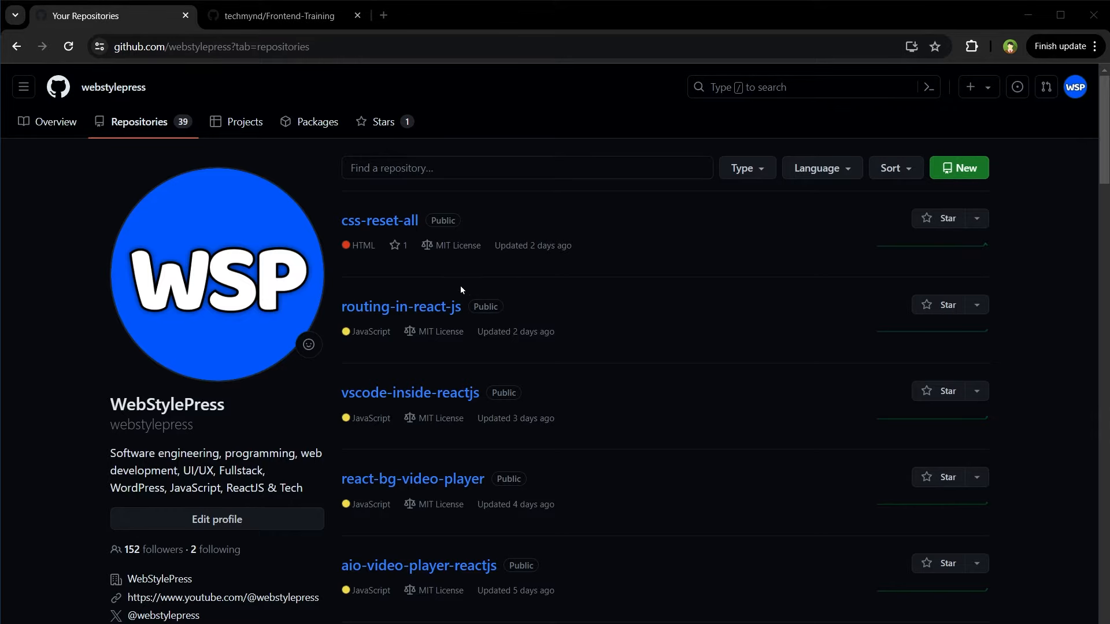
- Switch to the original techmynd/Frontend-Training repository page
click(278, 15)
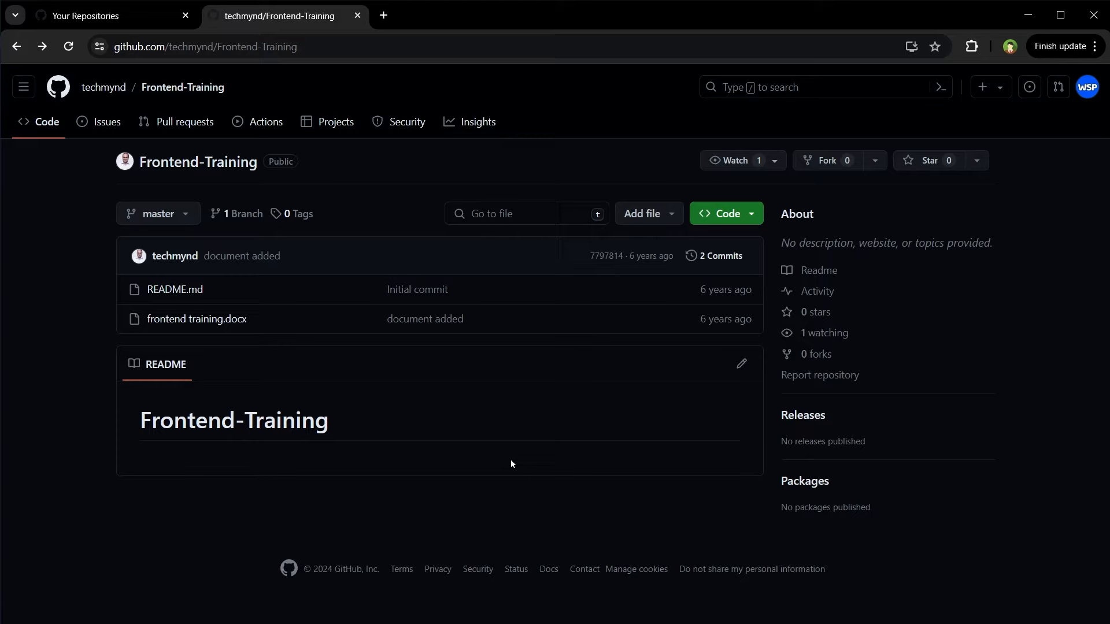
mouse_move(835, 173)
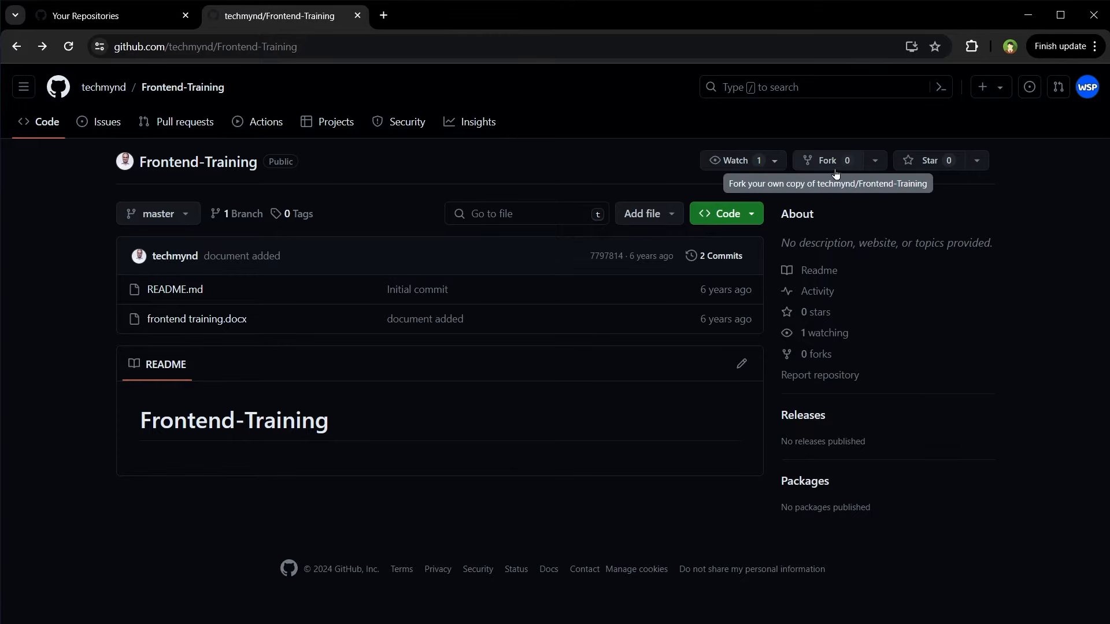
mouse_move(828, 163)
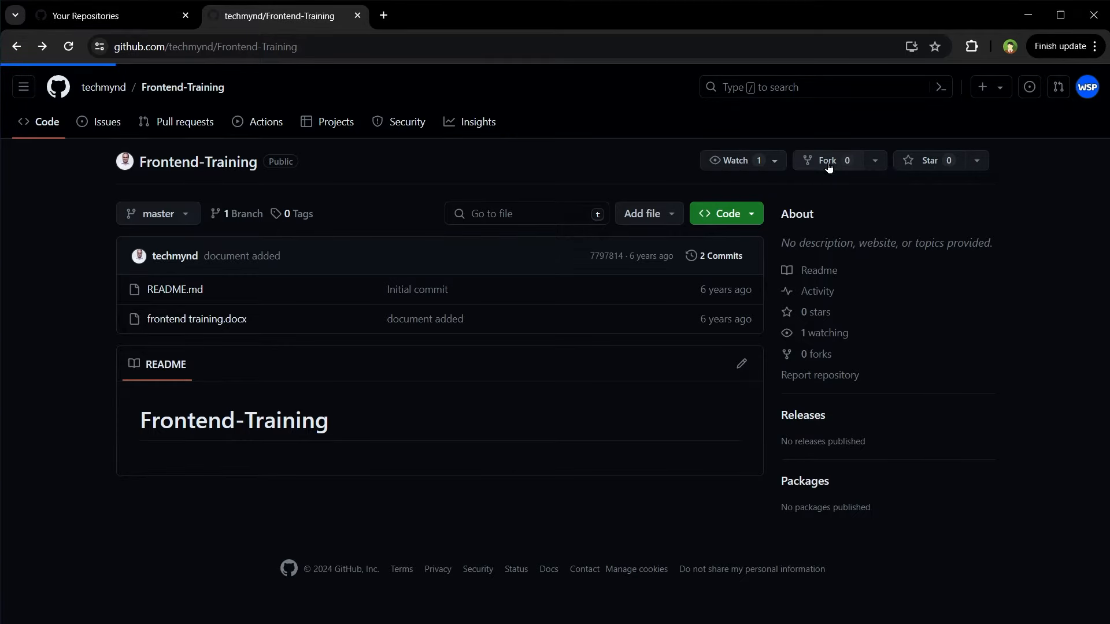
- Start a new fork of Frontend-Training from the repository's Fork button
click(823, 160)
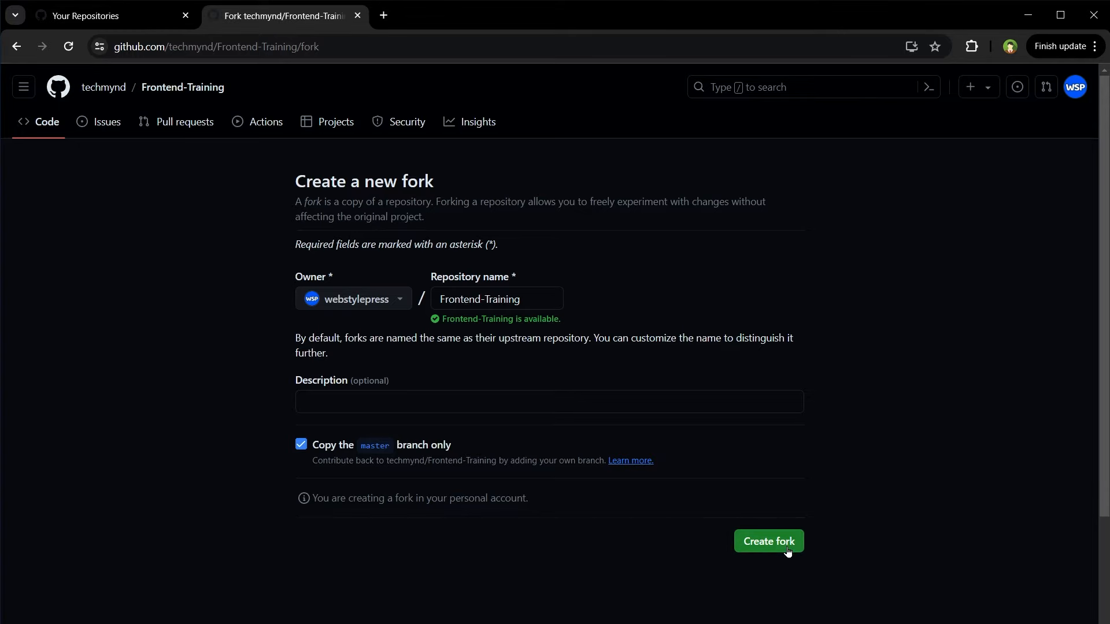
- Create the fork under the webstylepress account with the default name
click(768, 541)
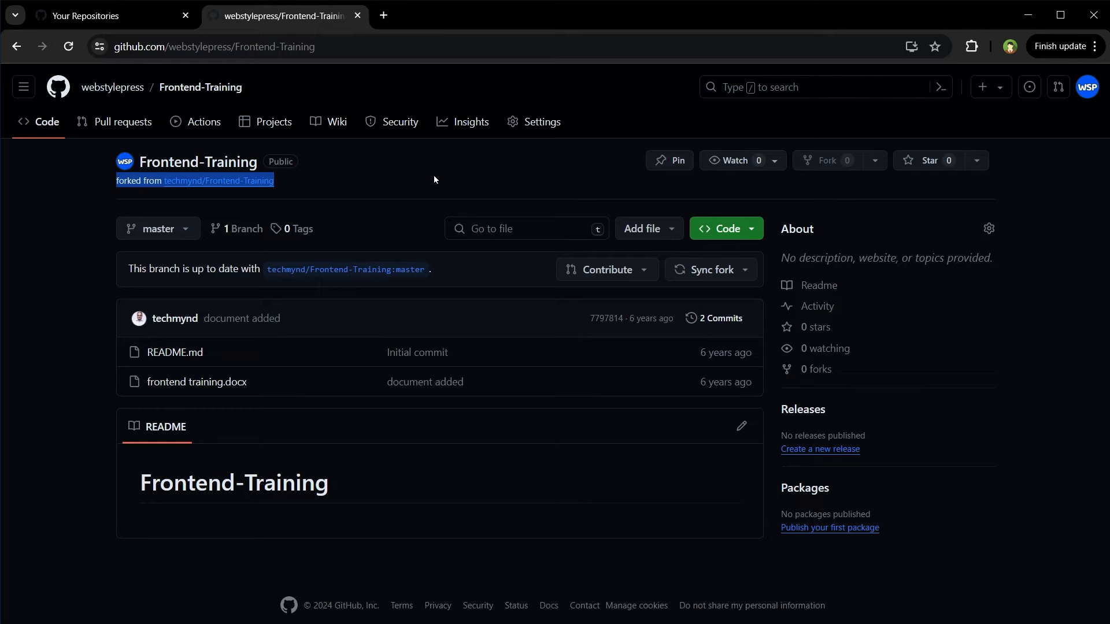
- Copy the fork's SSH clone address from the Code menu
click(67, 344)
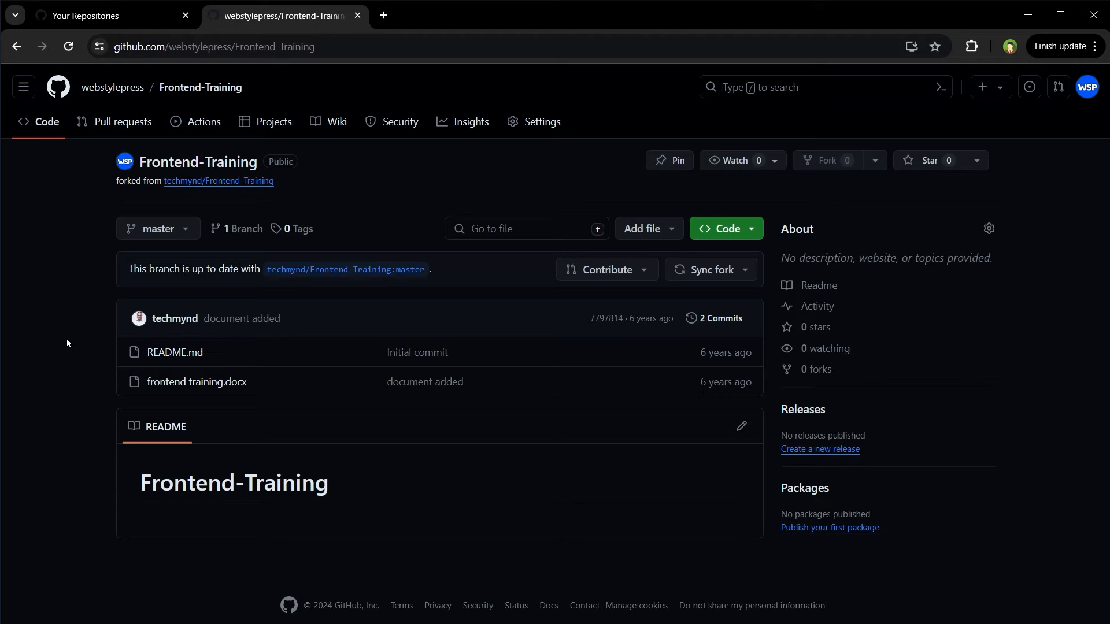
click(722, 229)
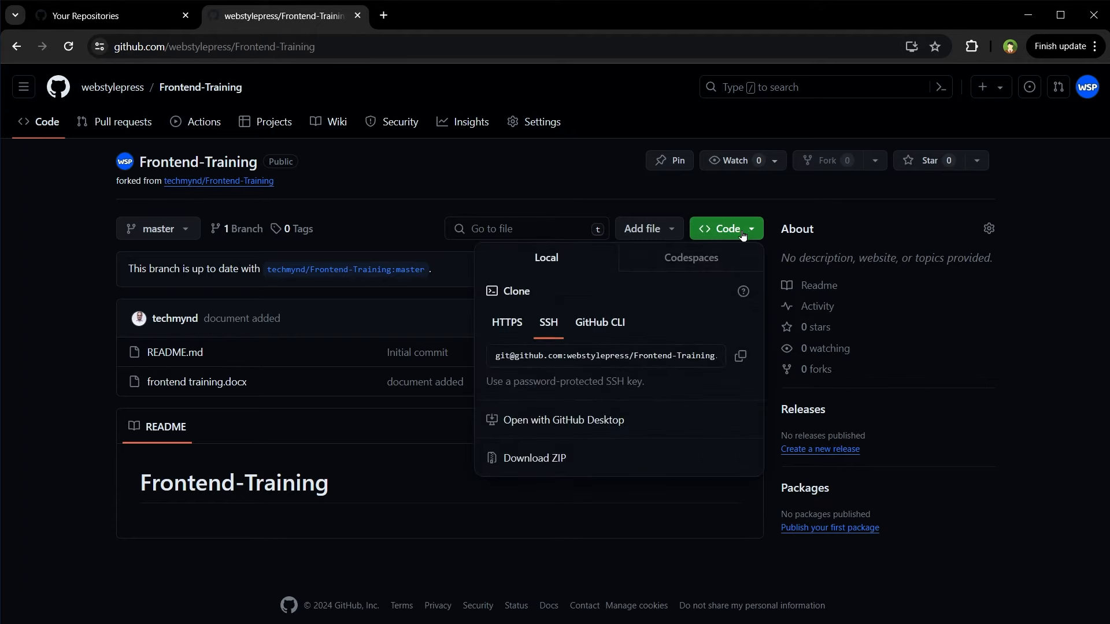
click(740, 355)
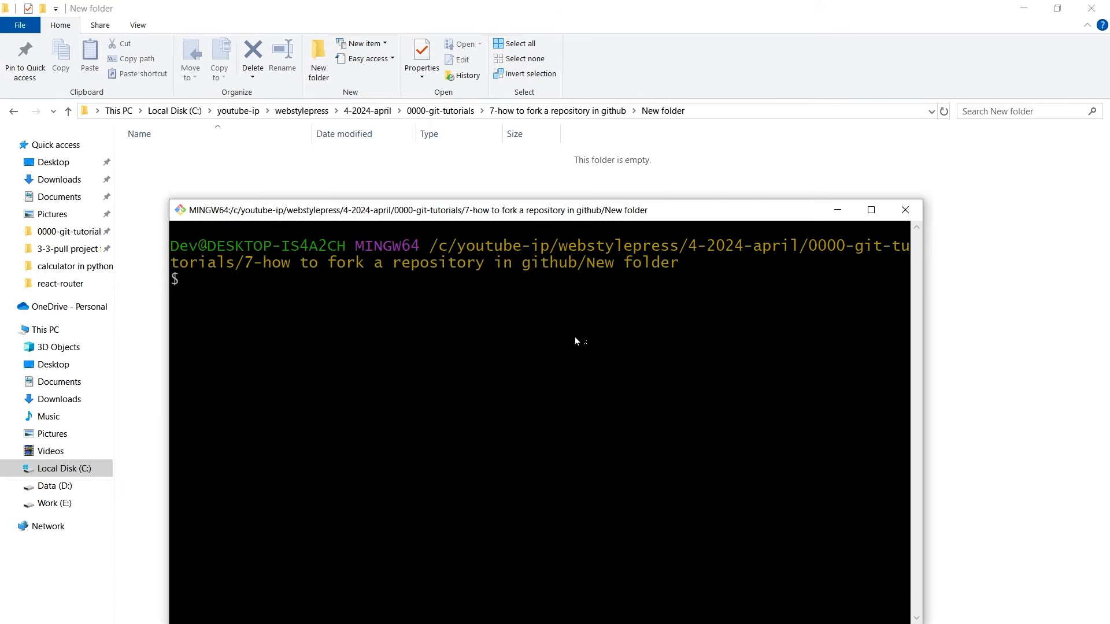
text(git clone)
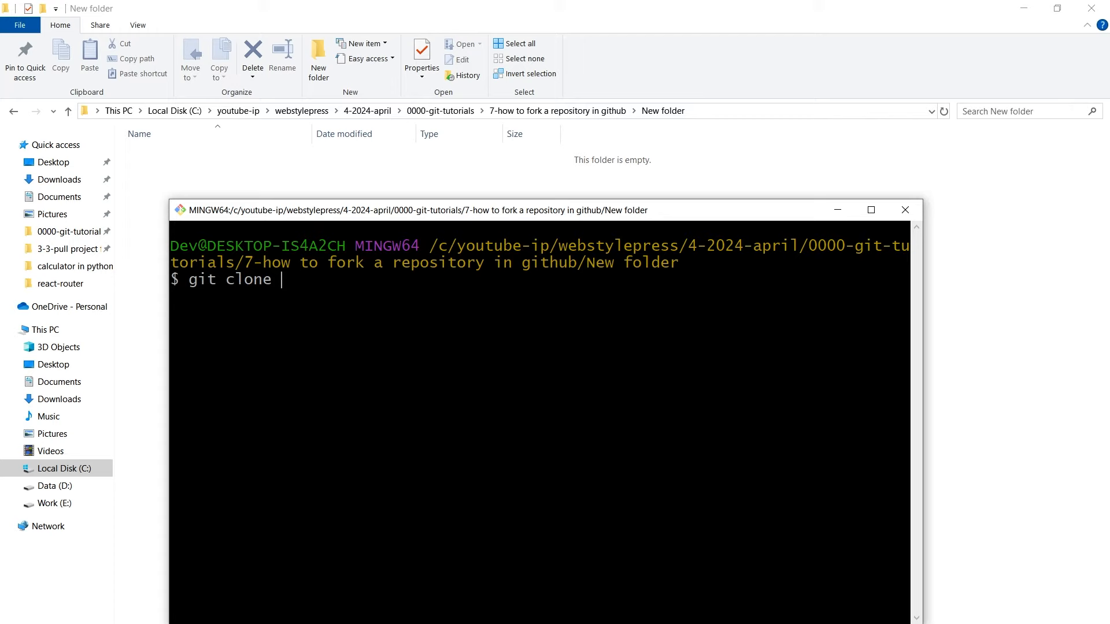
text(git@github.com:webstylepress/Frontend-Training.git)
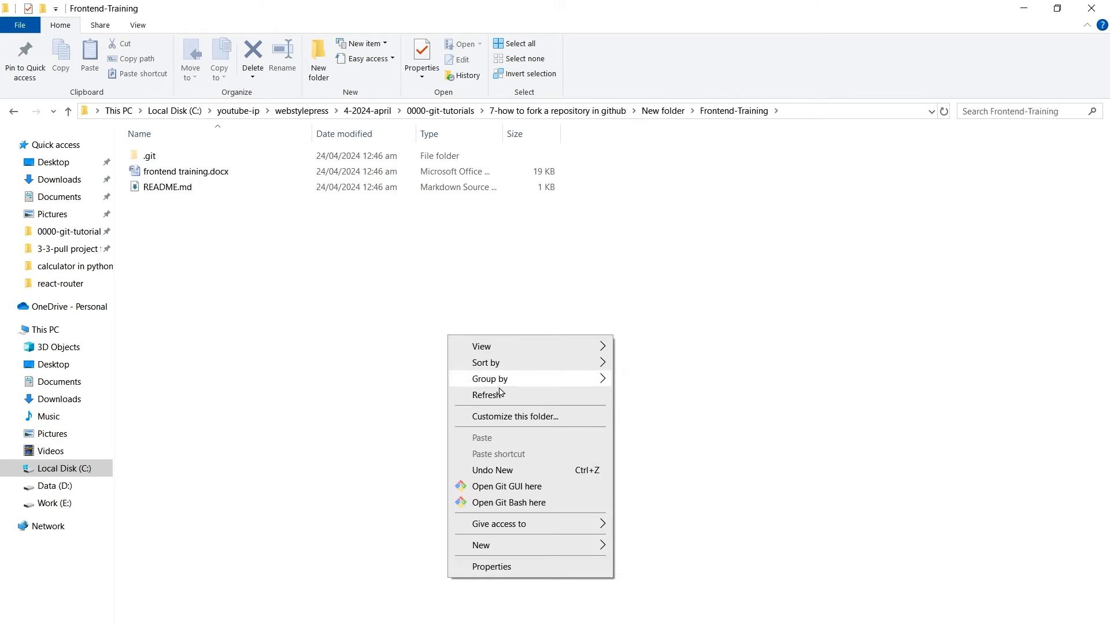
click(508, 503)
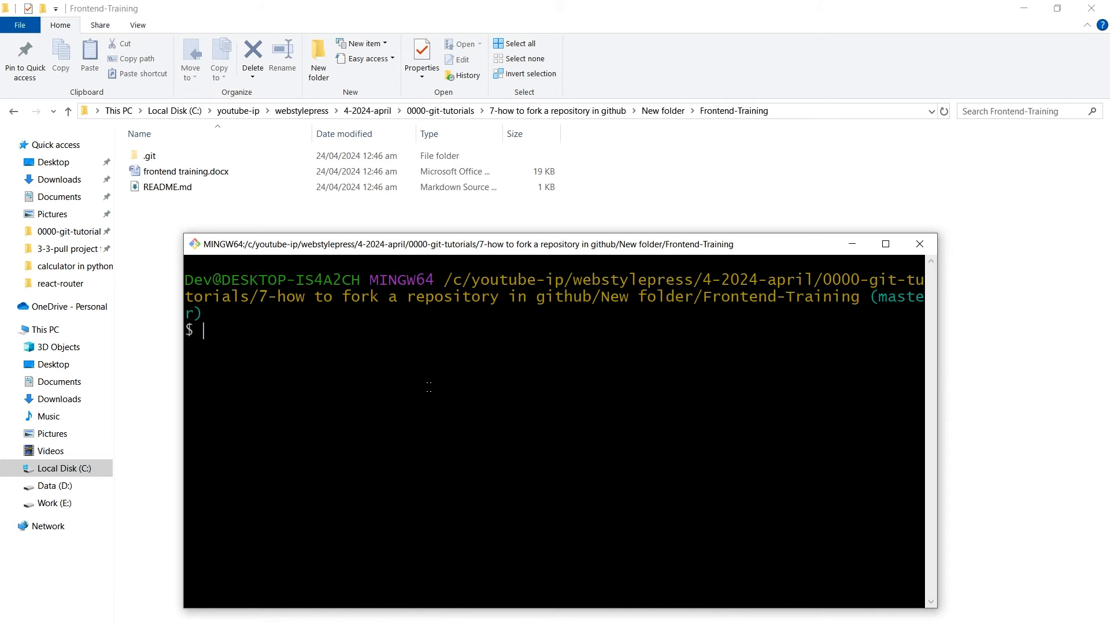
- Add the upstream remote, fetch upstream, and check out main
text(git remote add upstream https://github.com/original-owner/repository.git)
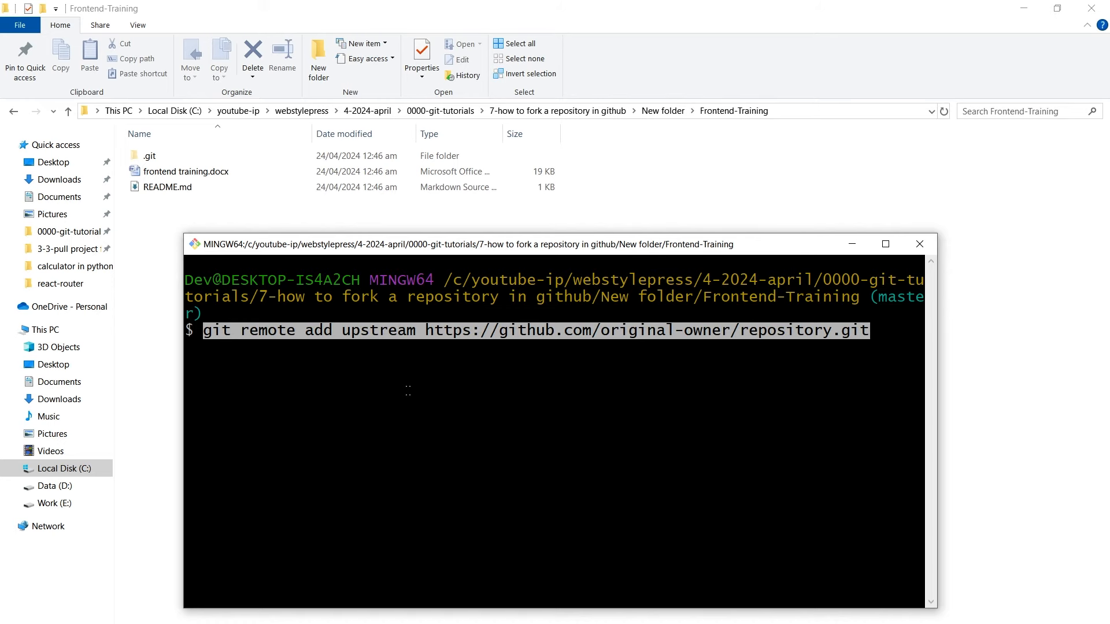
text(git fetch upstream)
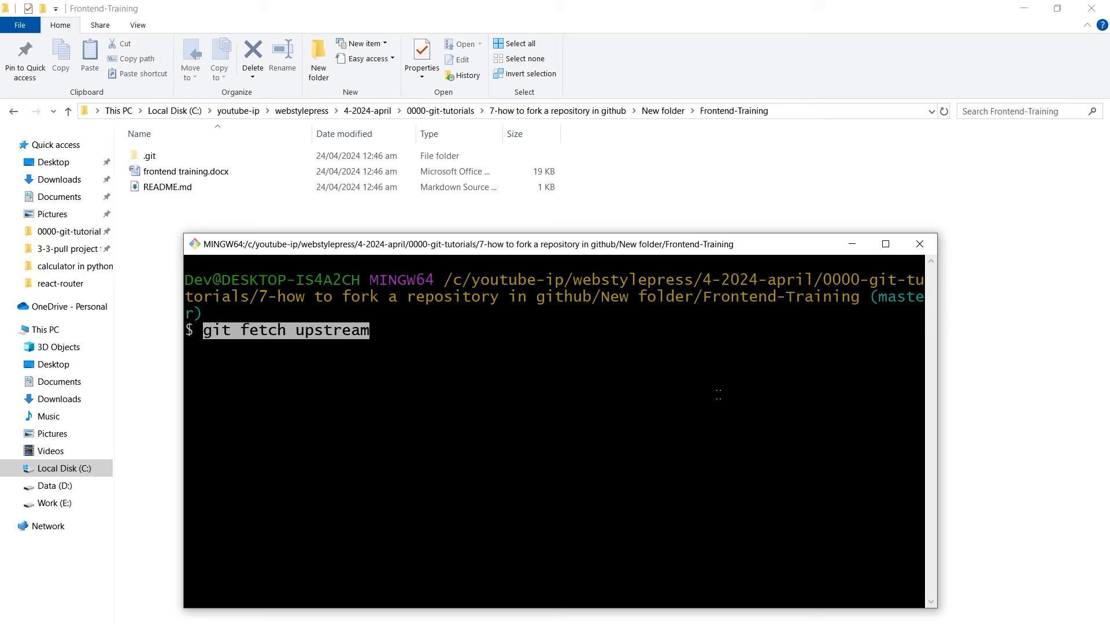
text(git checkout main)
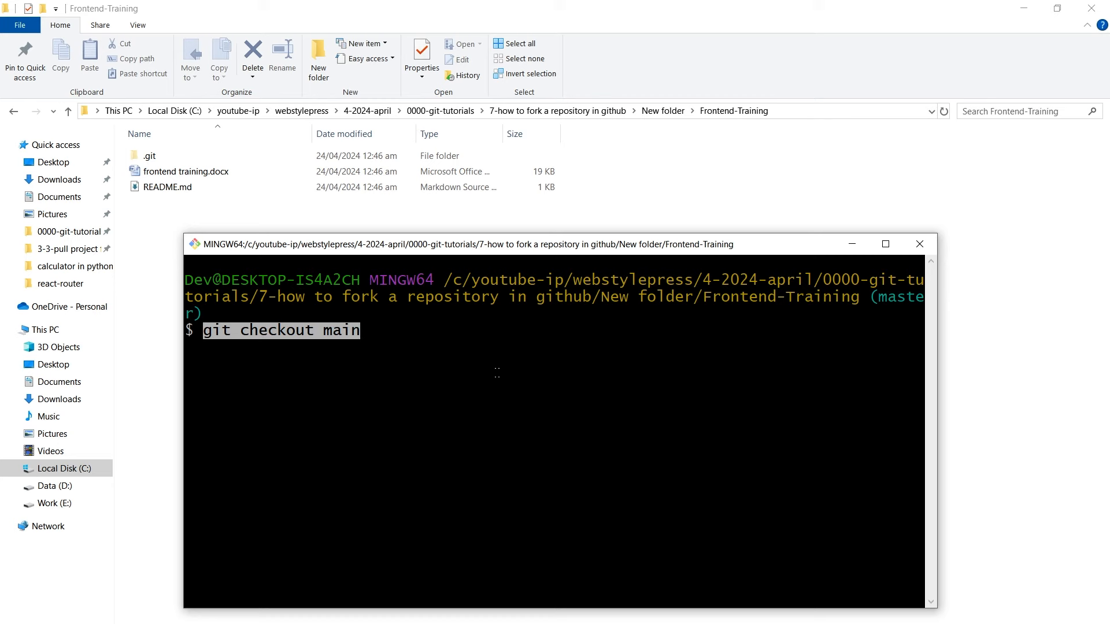
- Paste git merge upstream/main at the prompt
right_click(496, 368)
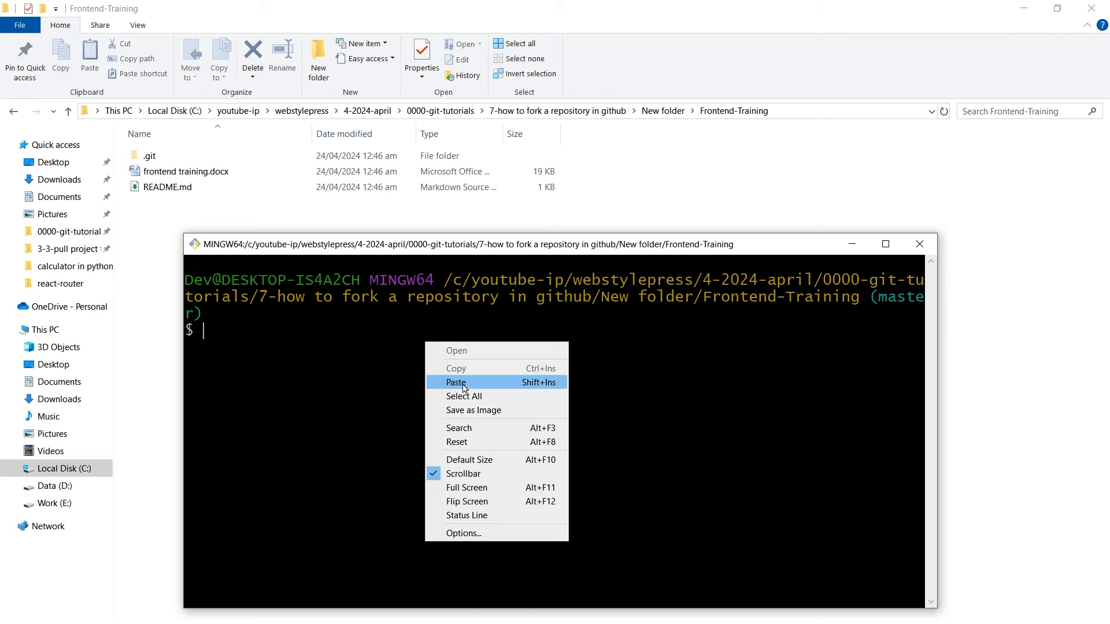
click(456, 382)
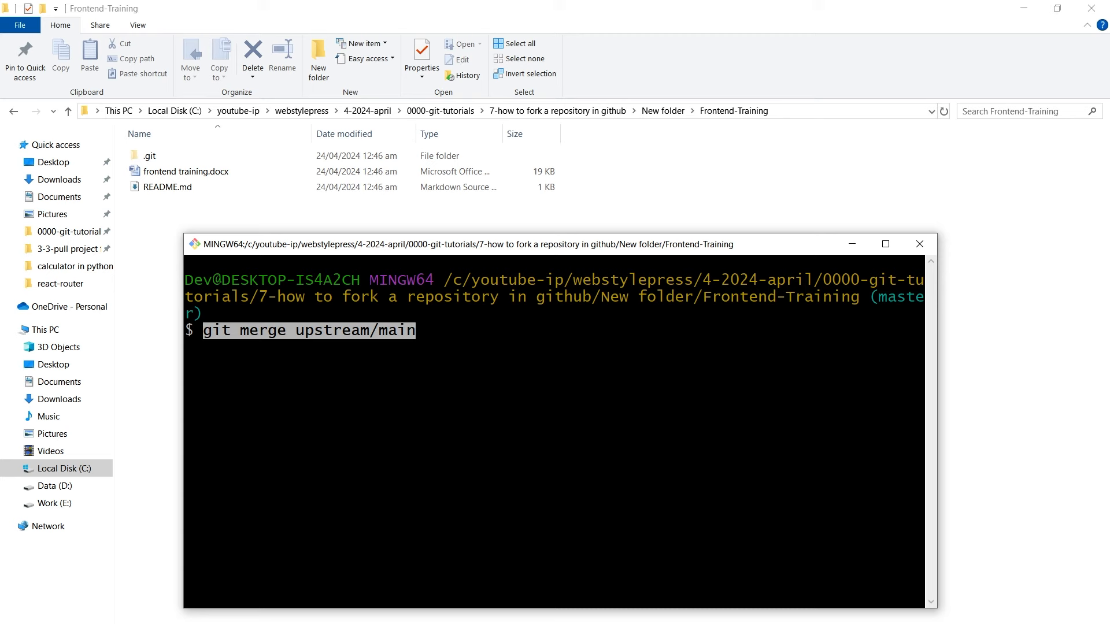